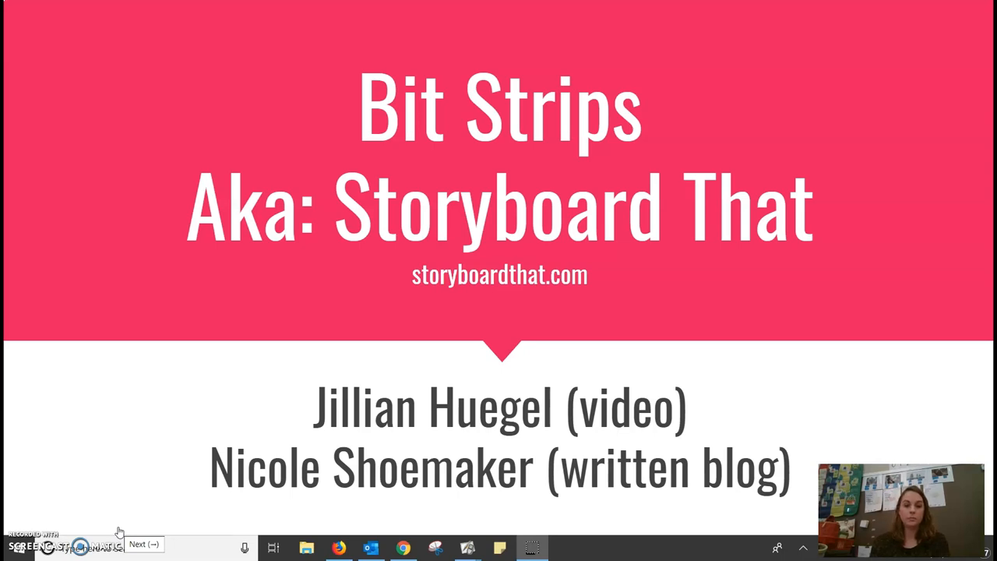
Step: Sign in to the teacher account using the home page Log In form
{"action": "left_click", "coordinate": [143, 544]}
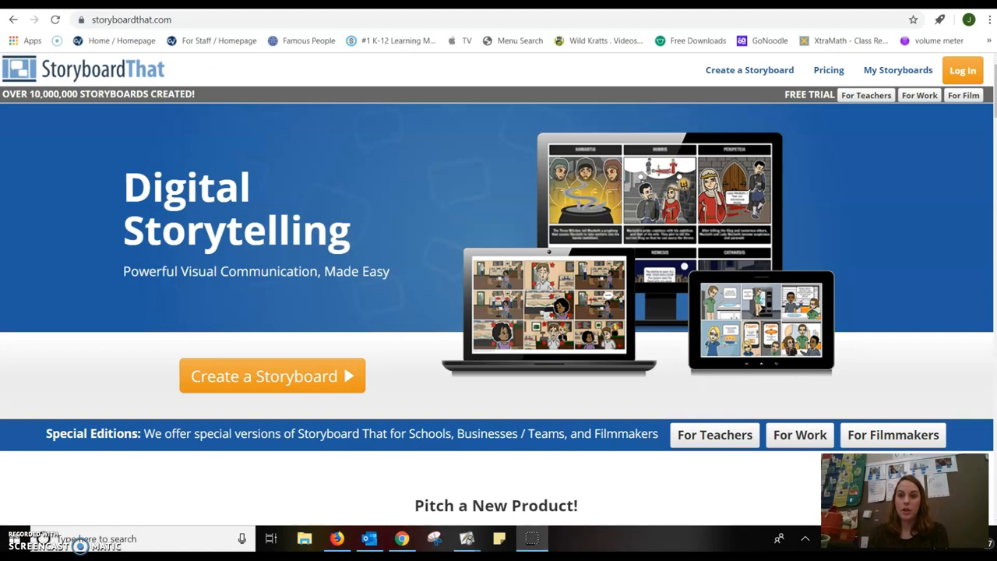
{"action": "mouse_move", "coordinate": [822, 112]}
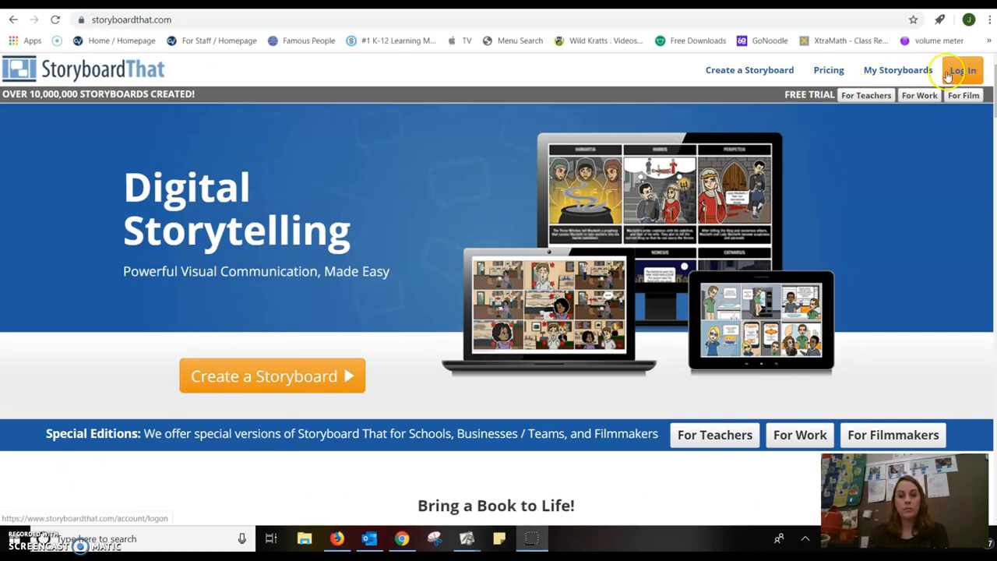
{"action": "mouse_move", "coordinate": [965, 95]}
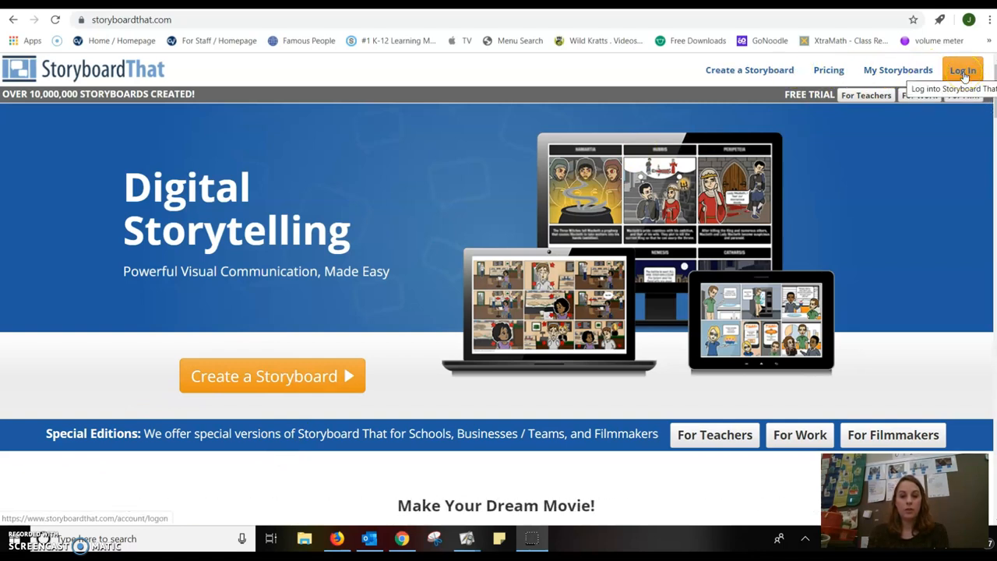
{"action": "left_click", "coordinate": [963, 69]}
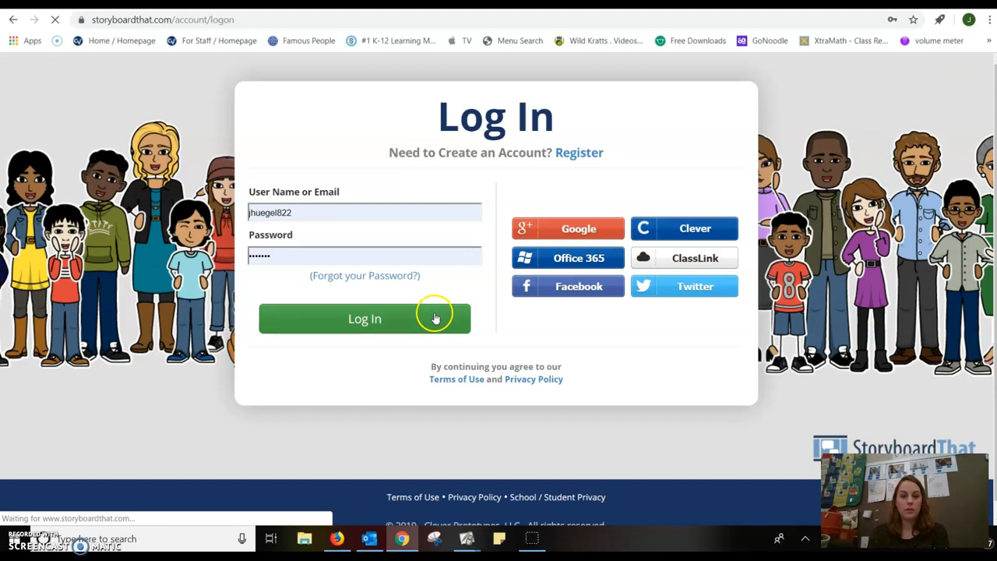
{"action": "left_click", "coordinate": [364, 318]}
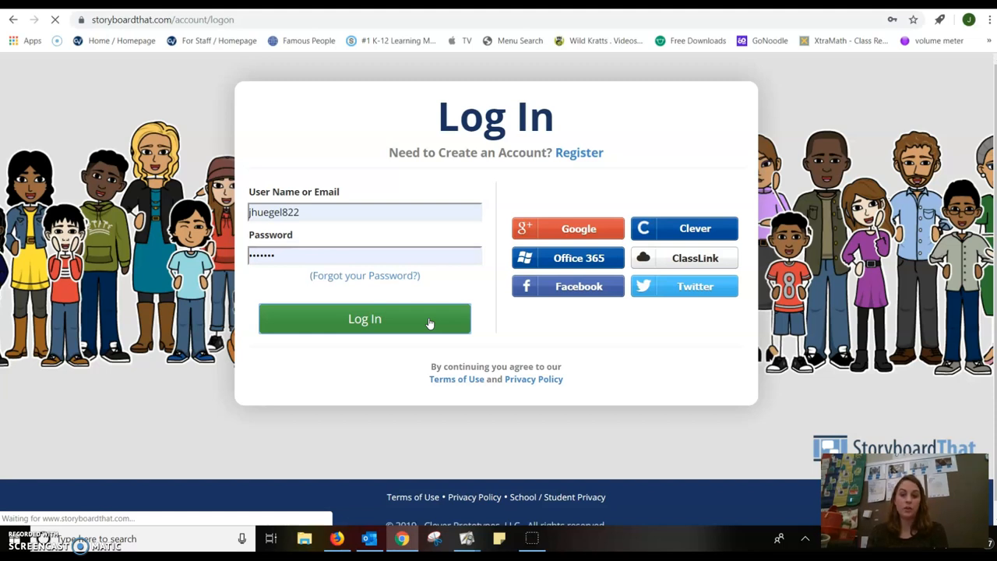
{"action": "left_click", "coordinate": [365, 318]}
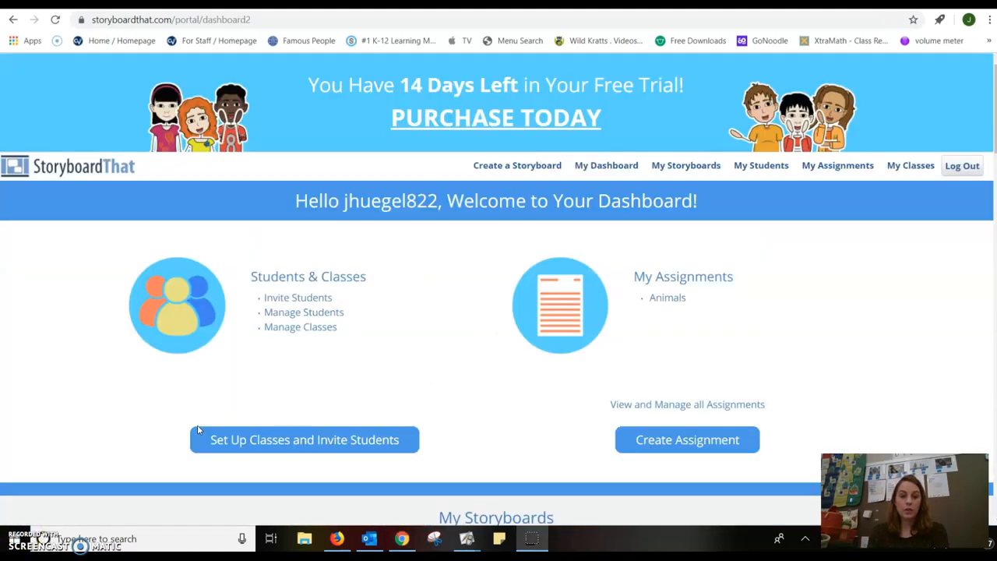
{"action": "mouse_move", "coordinate": [310, 440]}
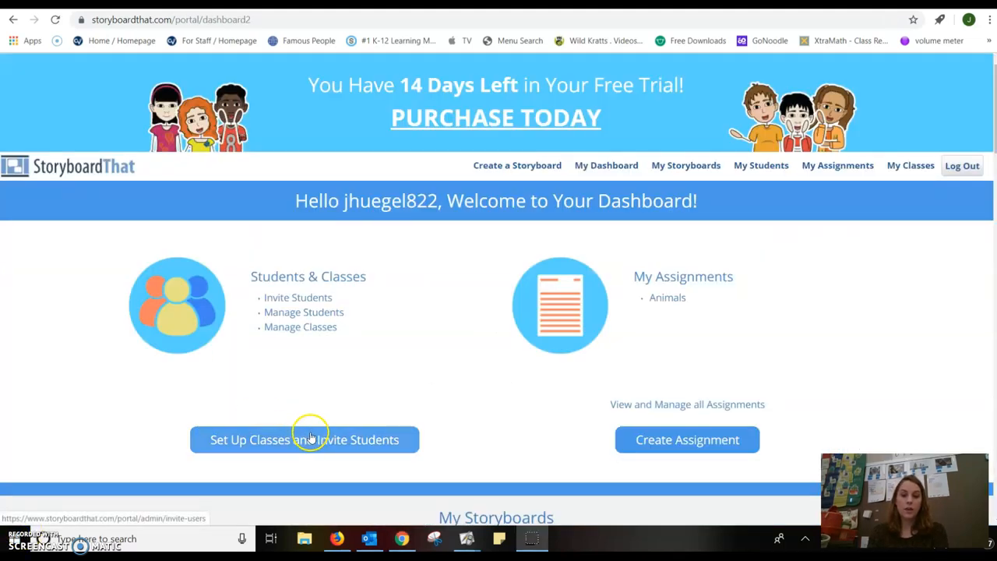
{"action": "mouse_move", "coordinate": [662, 440]}
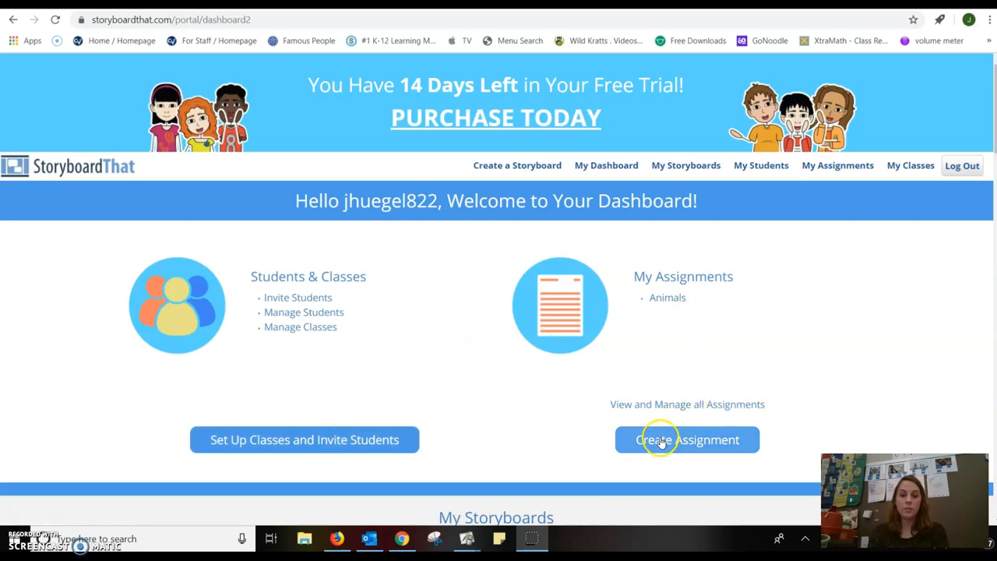
{"action": "mouse_move", "coordinate": [687, 404]}
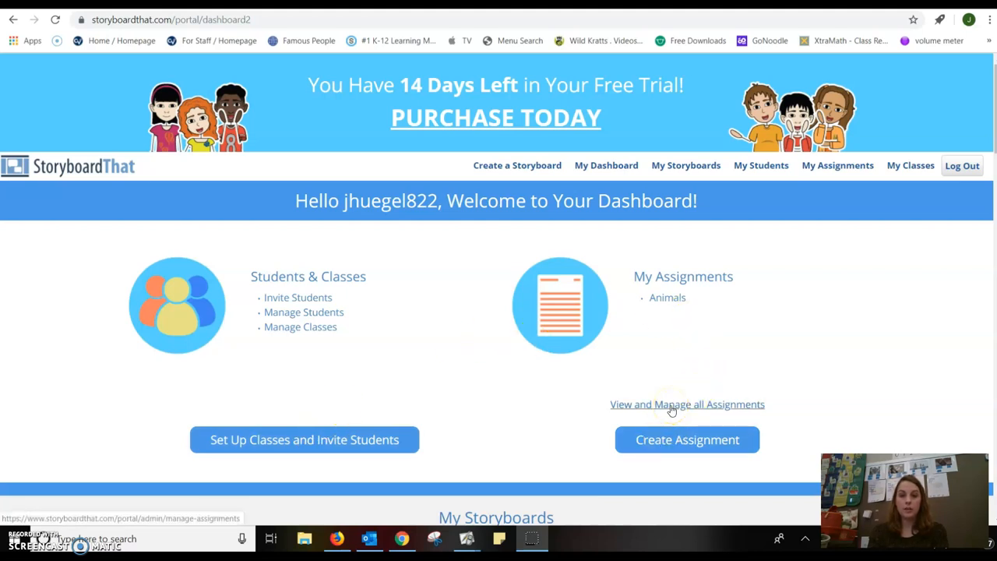
Step: Open 'View and Manage all Assignments' to list the Animals assignment
{"action": "left_click", "coordinate": [688, 403]}
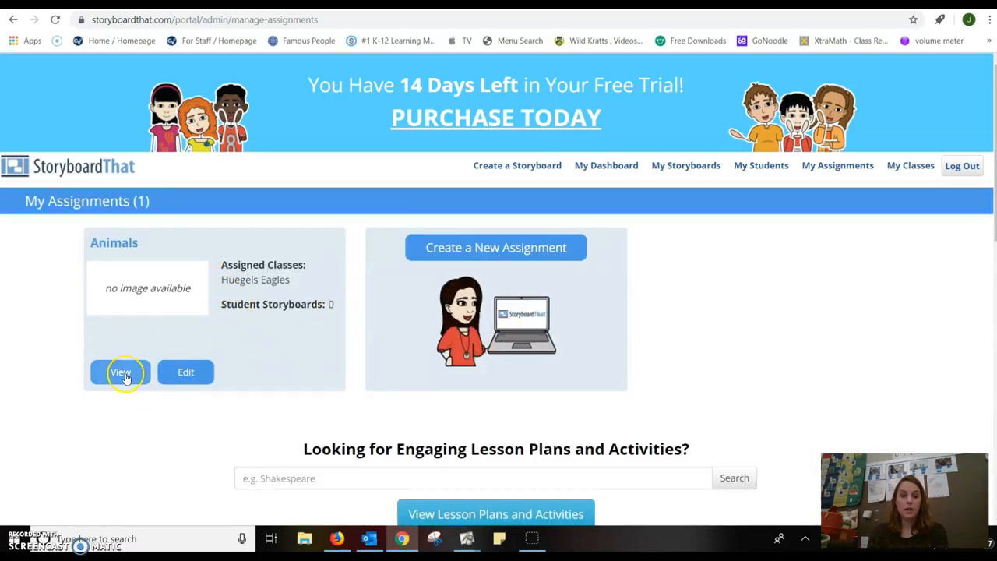
Step: Open the Animals assignment's Student Work view
{"action": "left_click", "coordinate": [123, 372]}
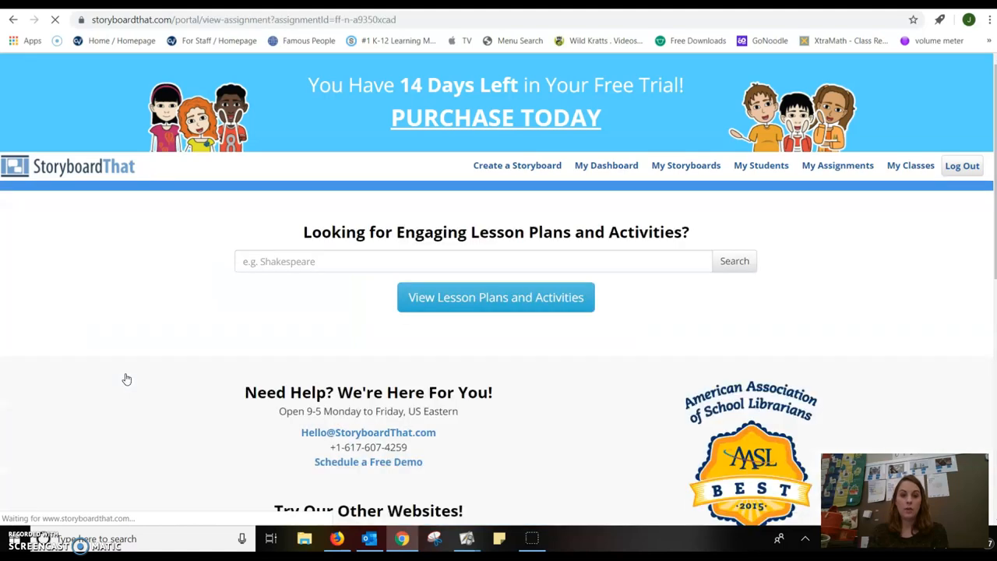
{"action": "mouse_move", "coordinate": [973, 134]}
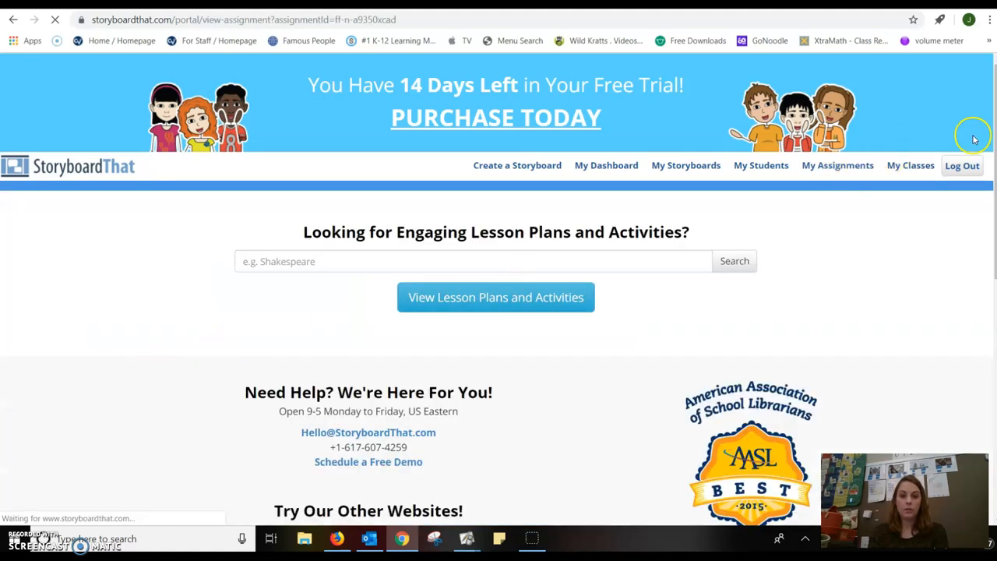
{"action": "mouse_move", "coordinate": [522, 388]}
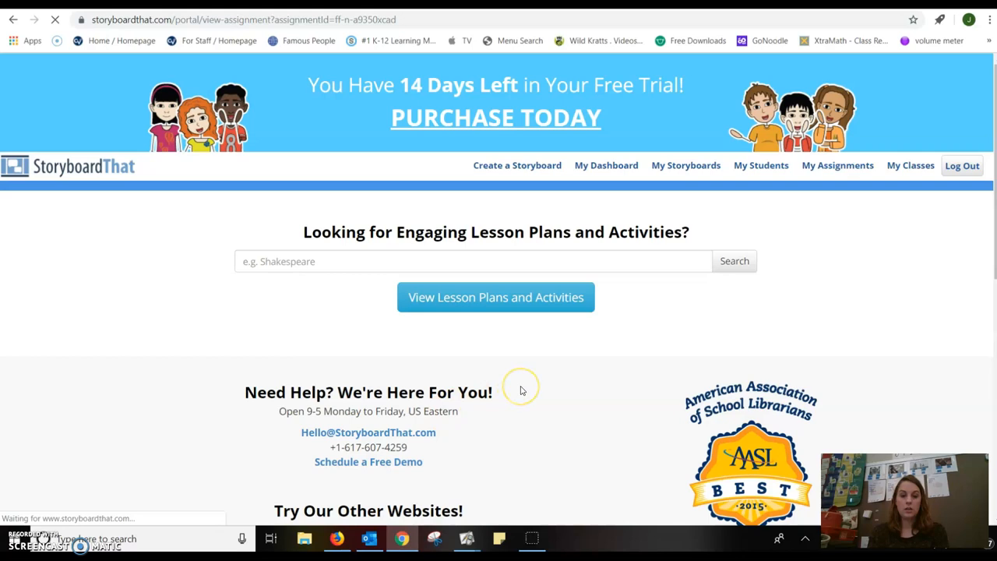
{"action": "mouse_move", "coordinate": [517, 304]}
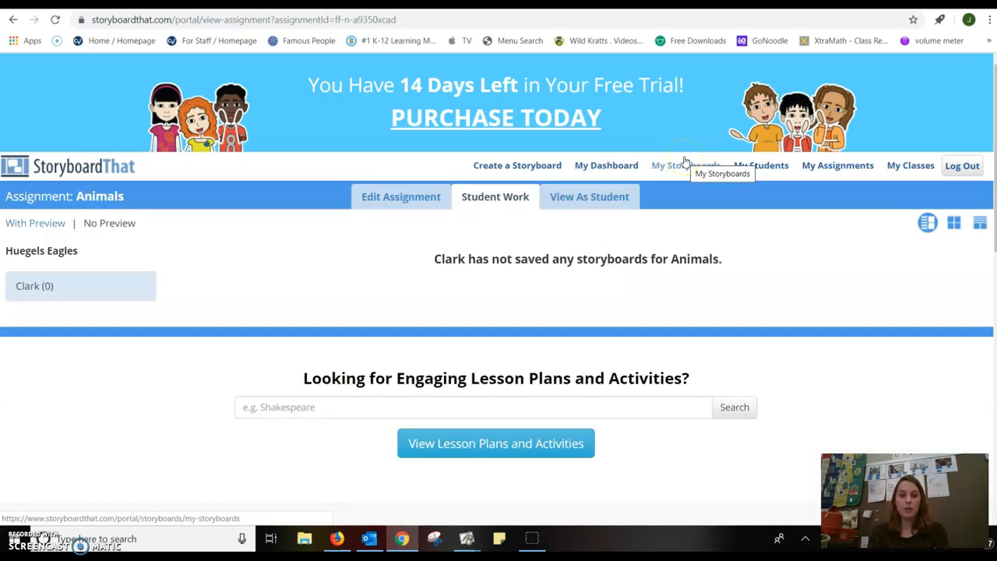
{"action": "mouse_move", "coordinate": [117, 304]}
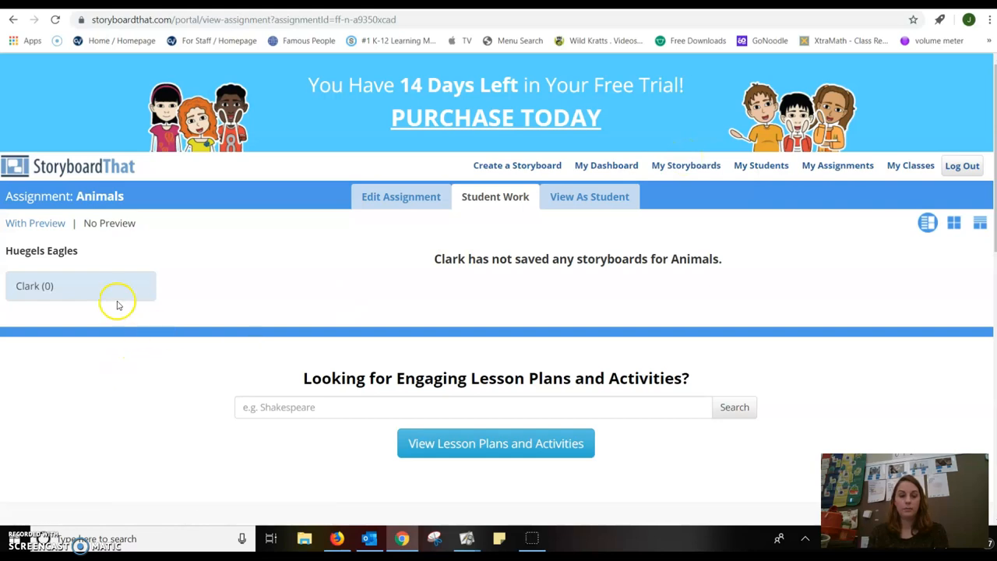
{"action": "left_click", "coordinate": [401, 196]}
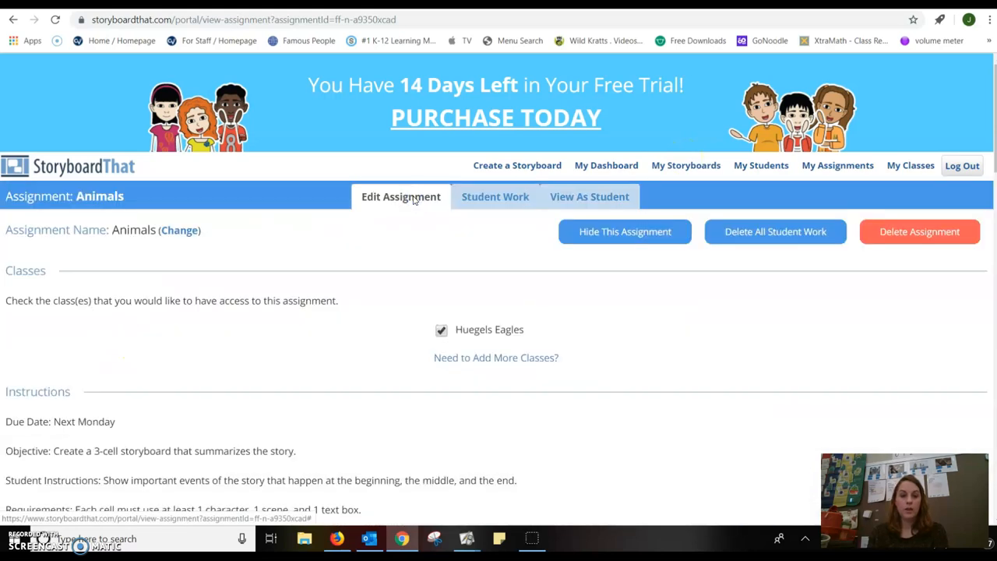
{"action": "mouse_move", "coordinate": [430, 361]}
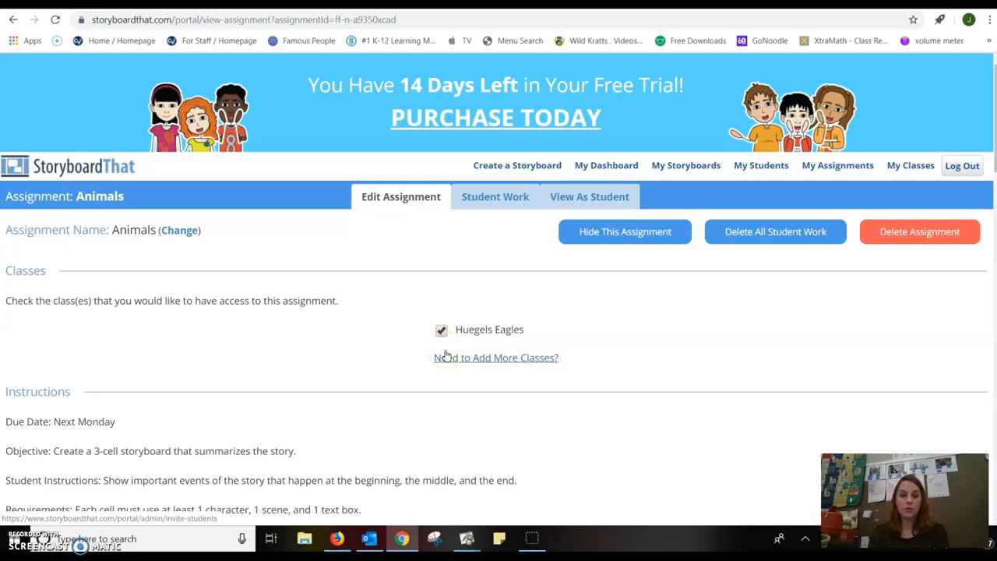
{"action": "mouse_move", "coordinate": [218, 429]}
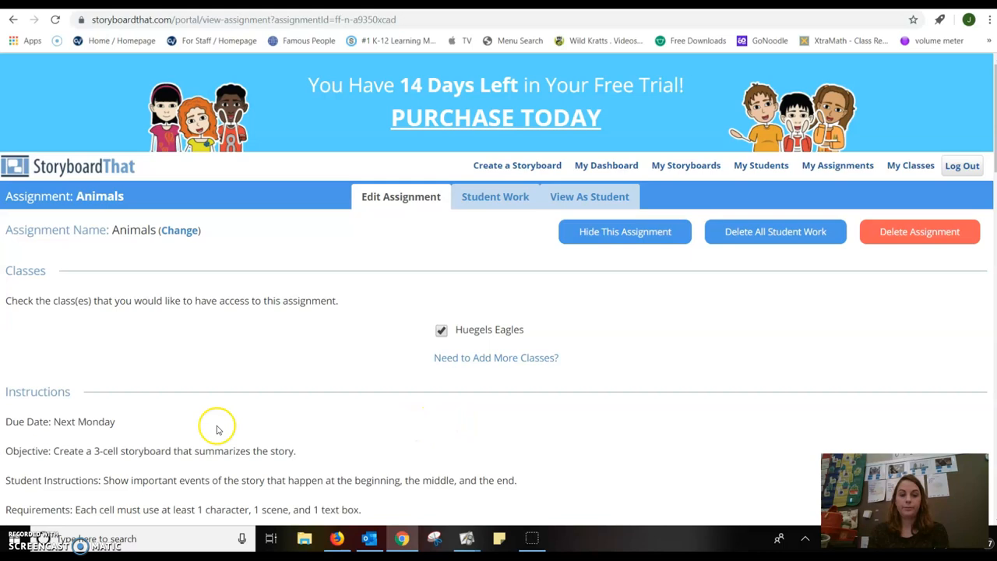
{"action": "mouse_move", "coordinate": [128, 440]}
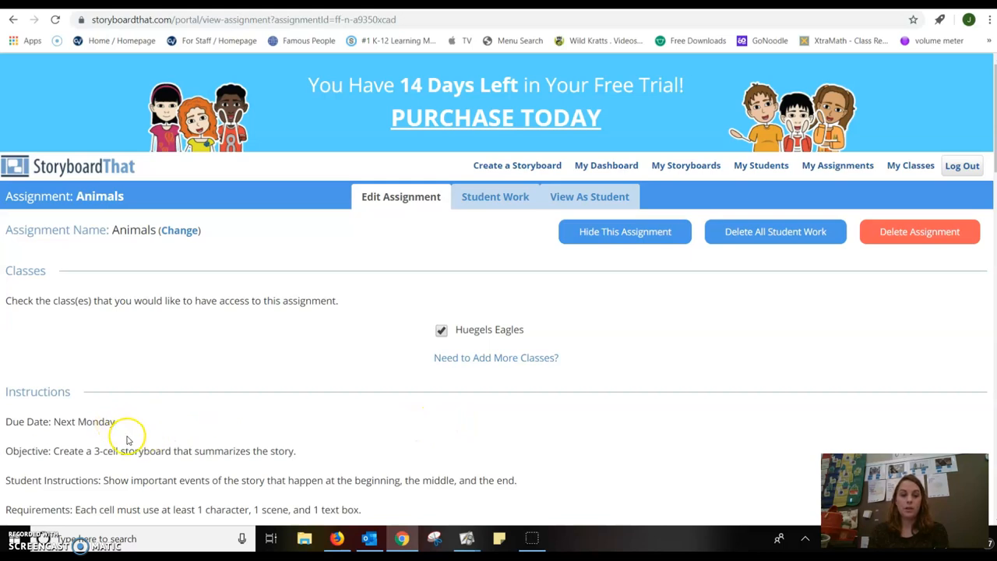
{"action": "mouse_move", "coordinate": [132, 459]}
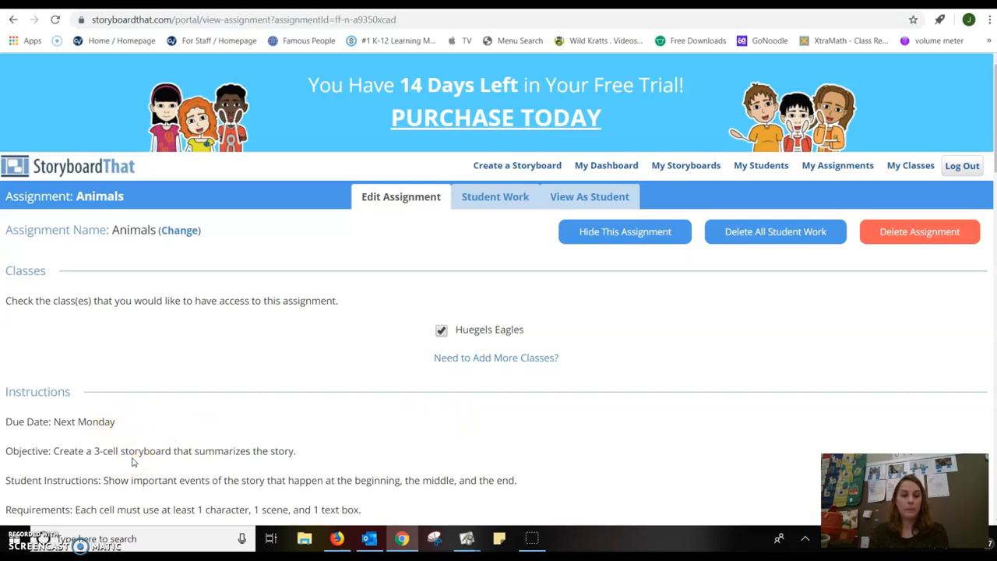
{"action": "scroll", "scroll_direction": "down", "scroll_amount": 3}
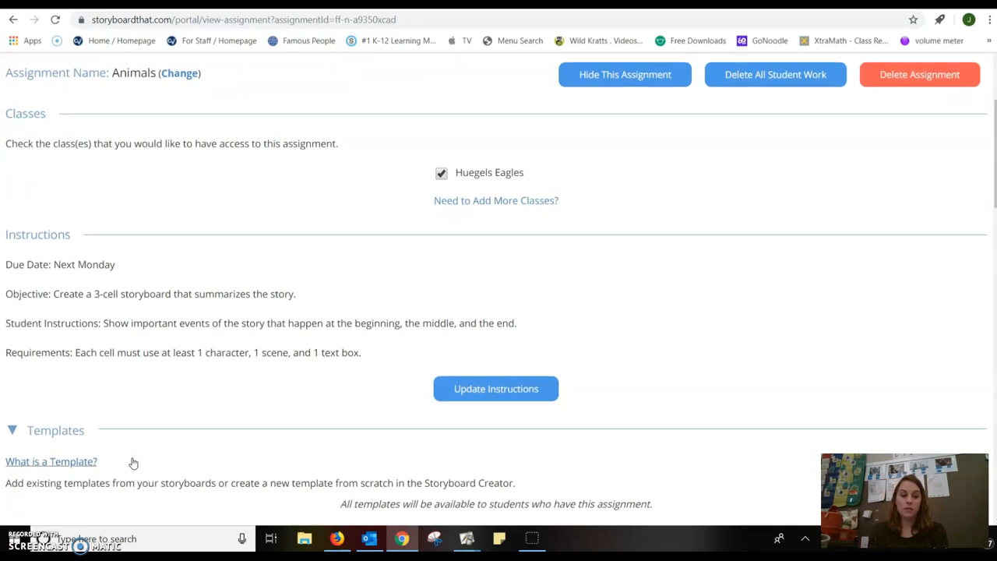
{"action": "scroll", "scroll_direction": "down", "scroll_amount": 3}
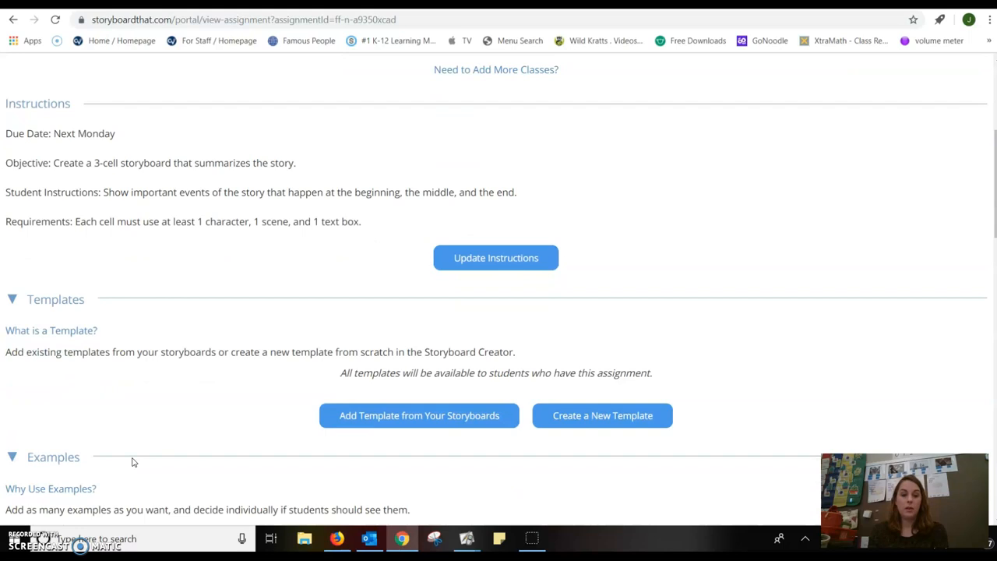
{"action": "scroll", "scroll_direction": "down", "scroll_amount": 3}
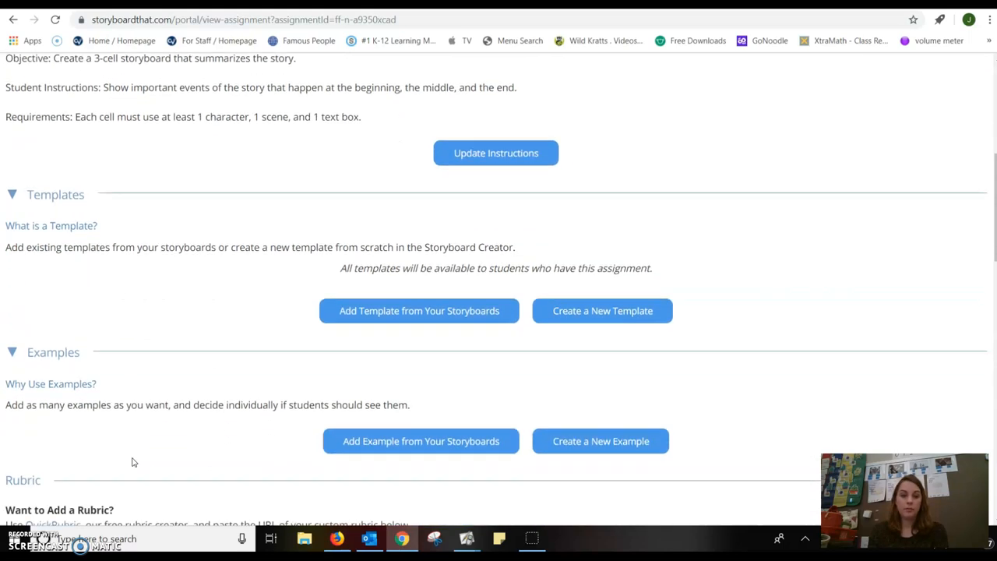
{"action": "scroll", "scroll_direction": "down", "scroll_amount": 3}
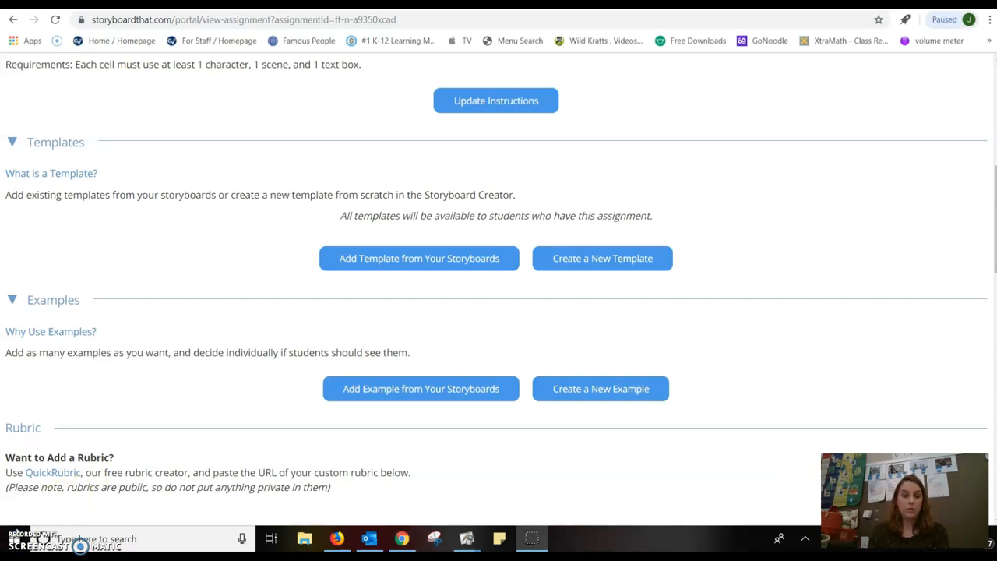
{"action": "mouse_move", "coordinate": [53, 472]}
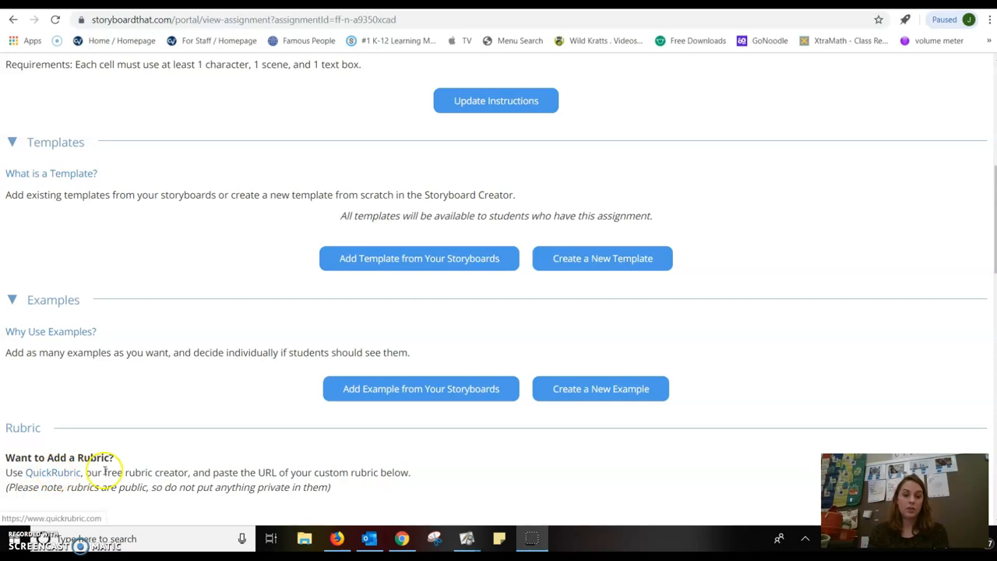
{"action": "mouse_move", "coordinate": [250, 492]}
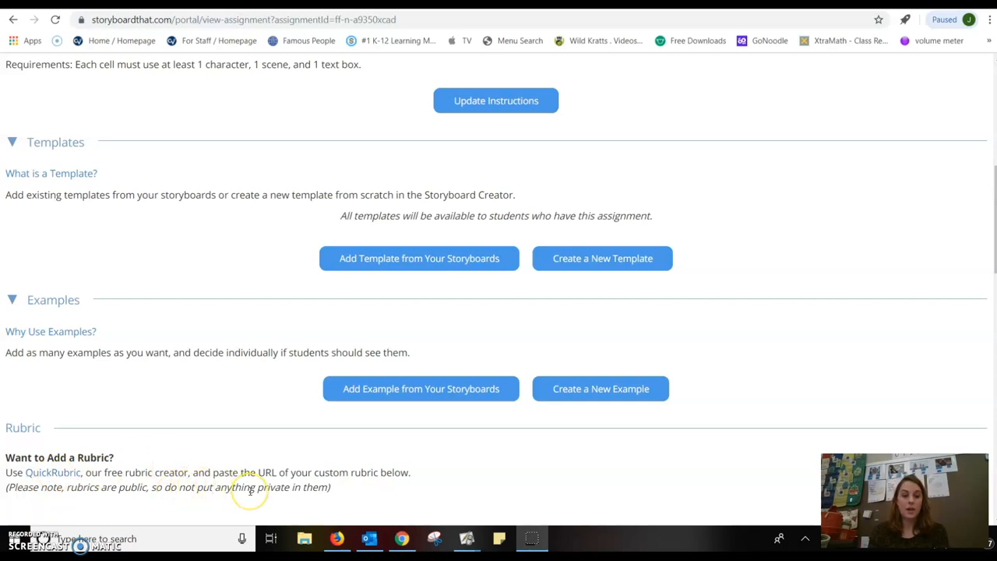
{"action": "mouse_move", "coordinate": [571, 430]}
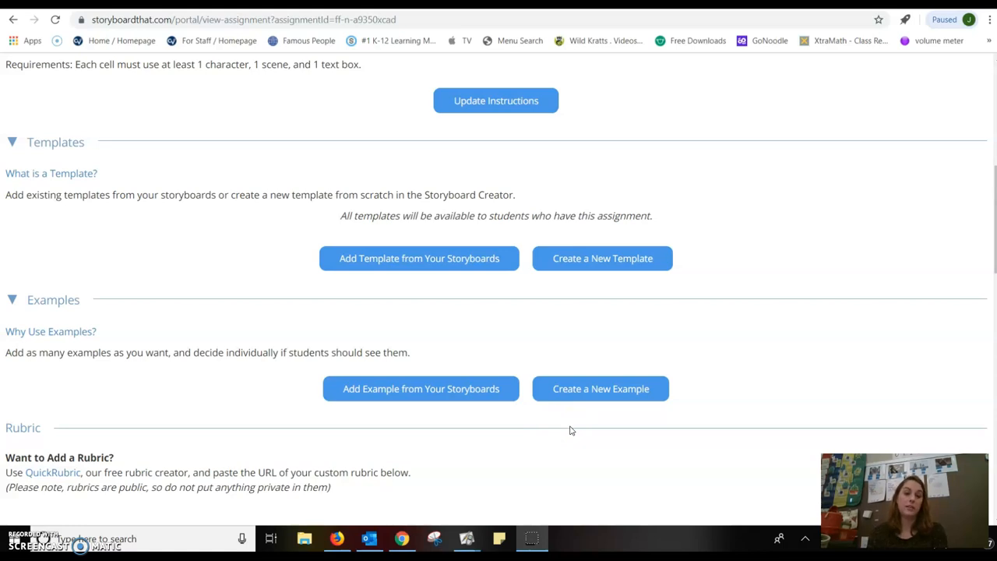
{"action": "mouse_move", "coordinate": [389, 470]}
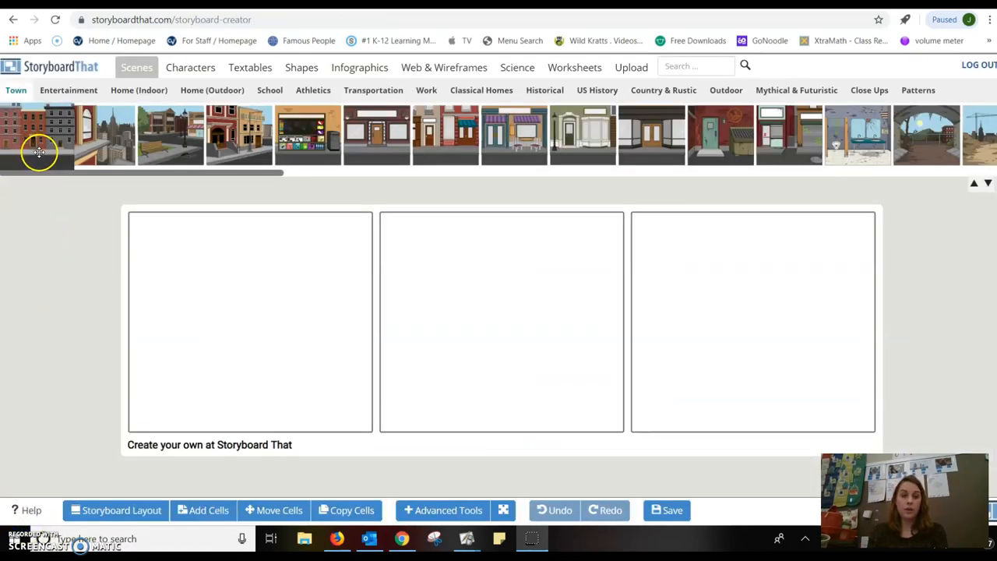
Step: Put the brick town street scene in cell one, then browse Historical scenes and Characters
{"action": "left_click", "coordinate": [33, 135]}
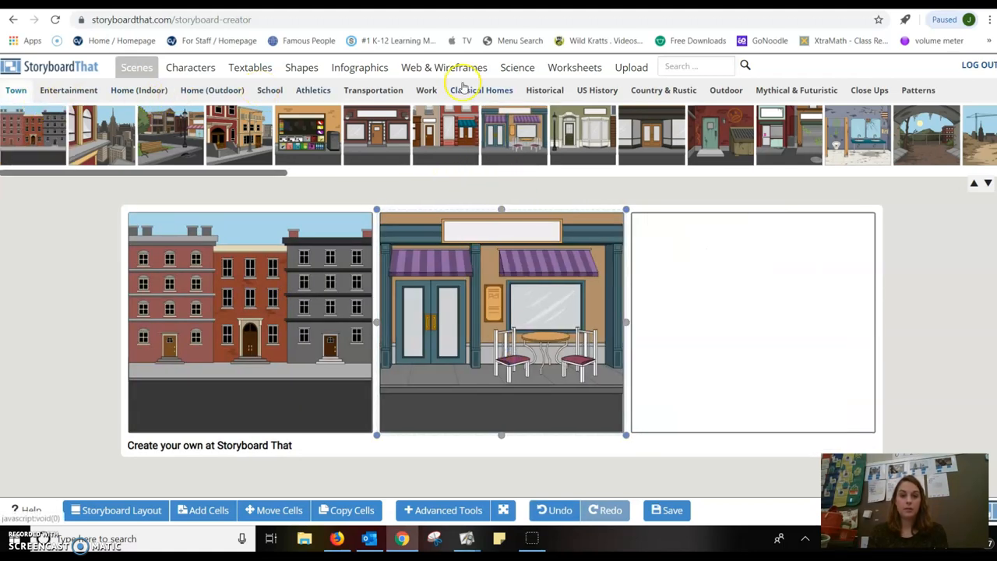
{"action": "left_click", "coordinate": [545, 89]}
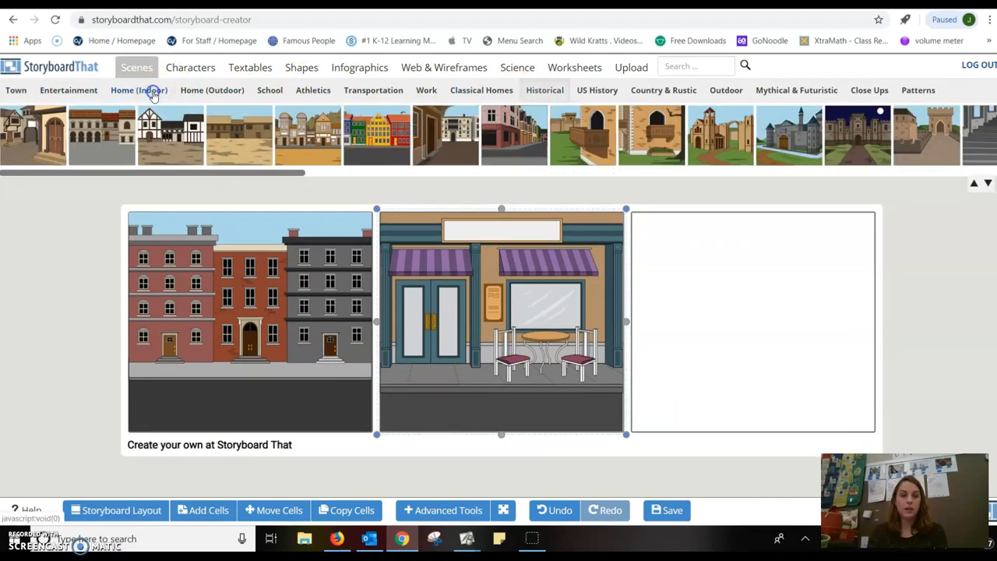
{"action": "left_click", "coordinate": [189, 67]}
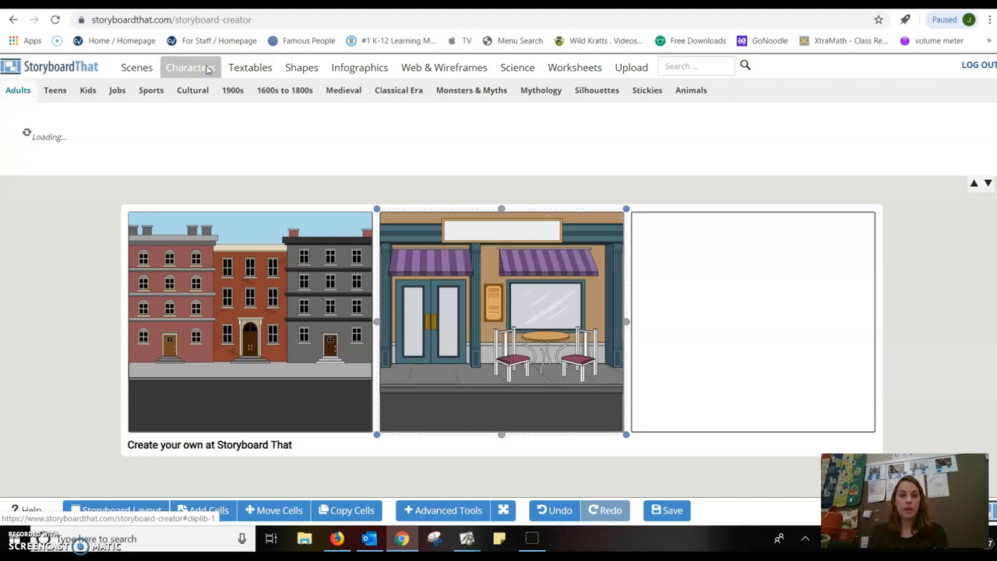
Step: Preview the Characters, Infographics, Science and Worksheets art libraries
{"action": "left_click", "coordinate": [189, 67]}
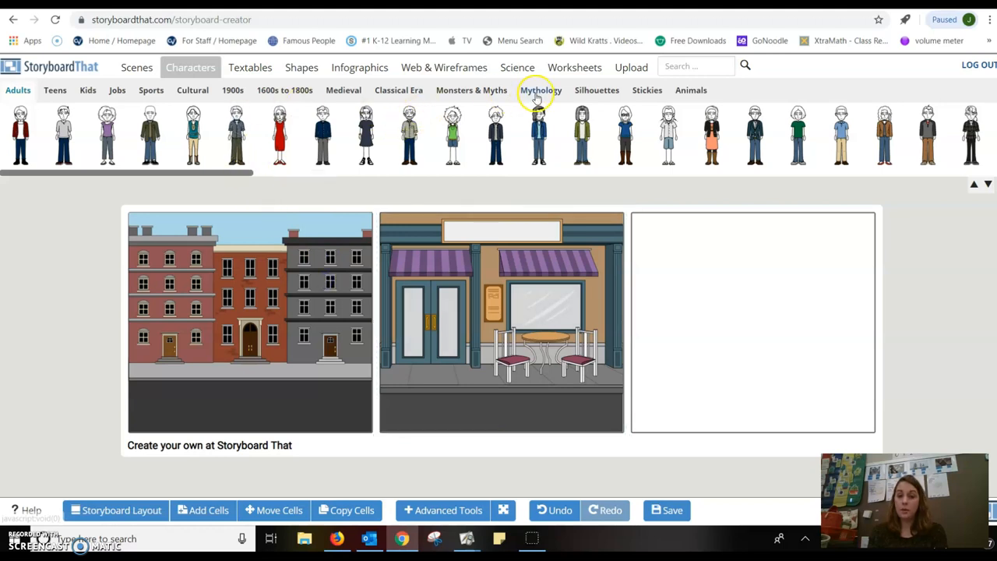
{"action": "left_click", "coordinate": [359, 67]}
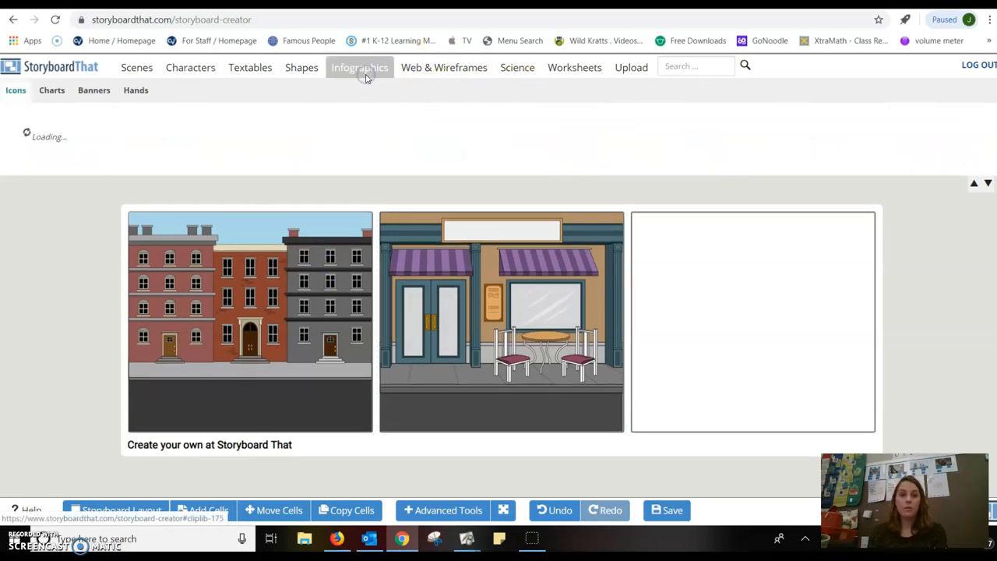
{"action": "left_click", "coordinate": [359, 67]}
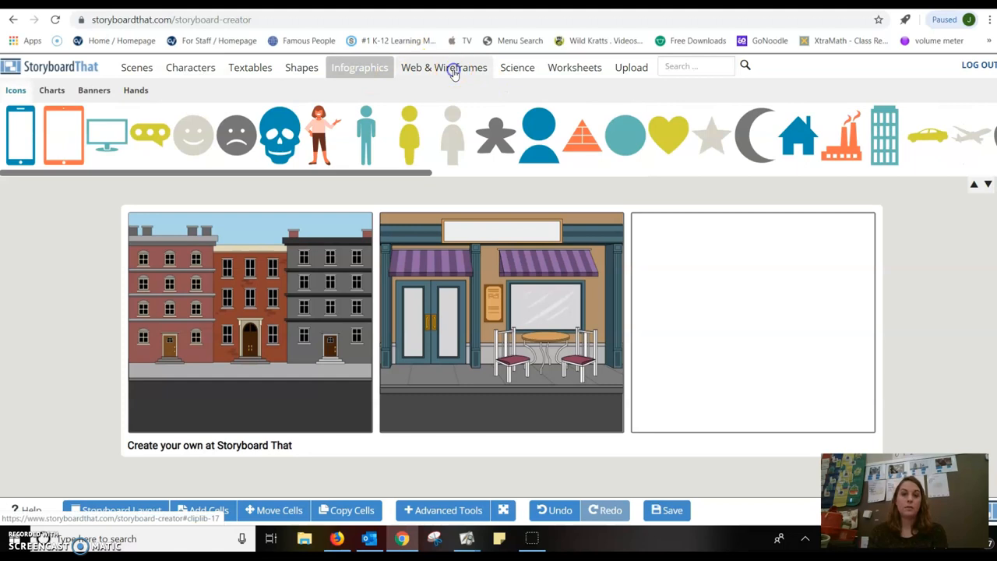
{"action": "left_click", "coordinate": [516, 67]}
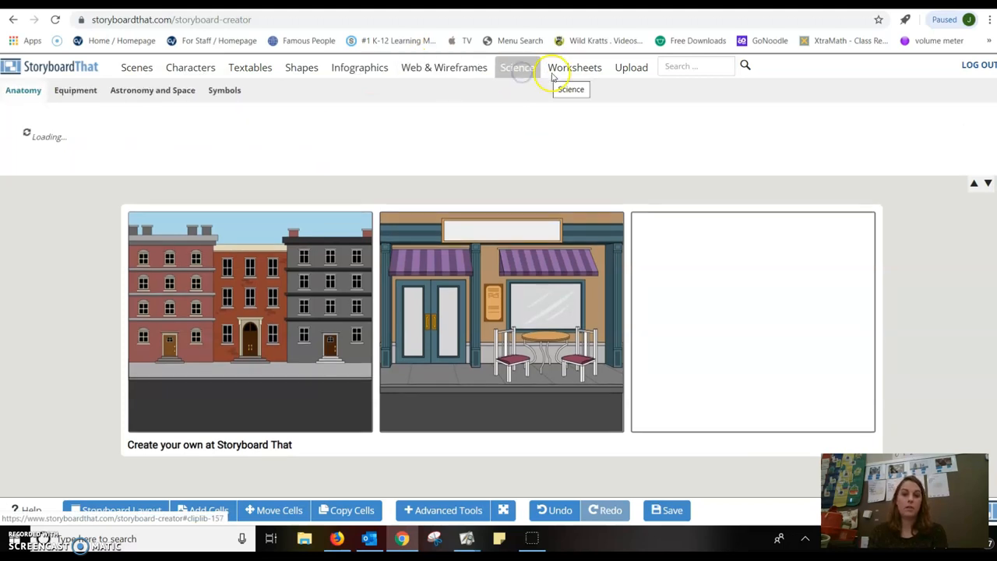
{"action": "left_click", "coordinate": [574, 67]}
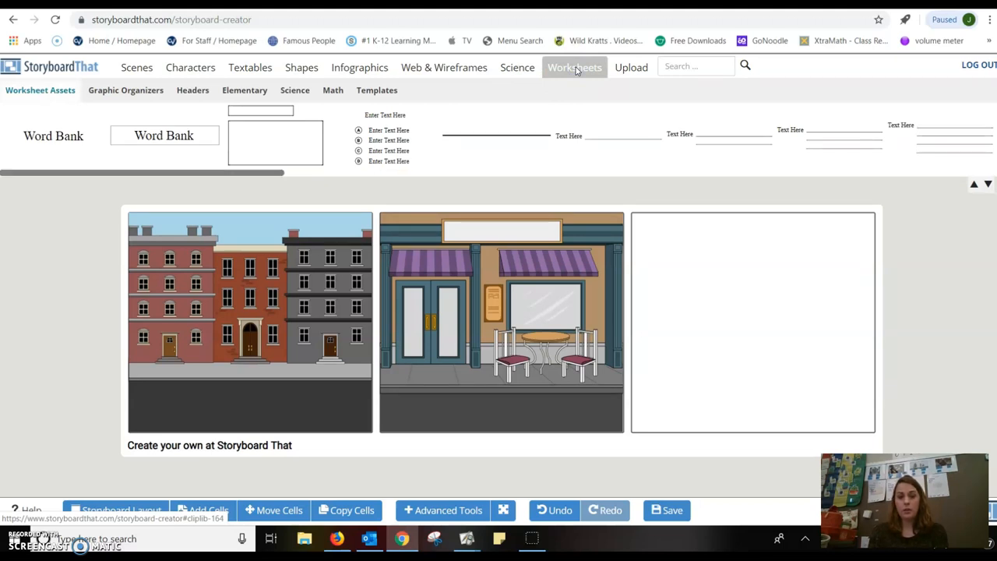
{"action": "mouse_move", "coordinate": [567, 93]}
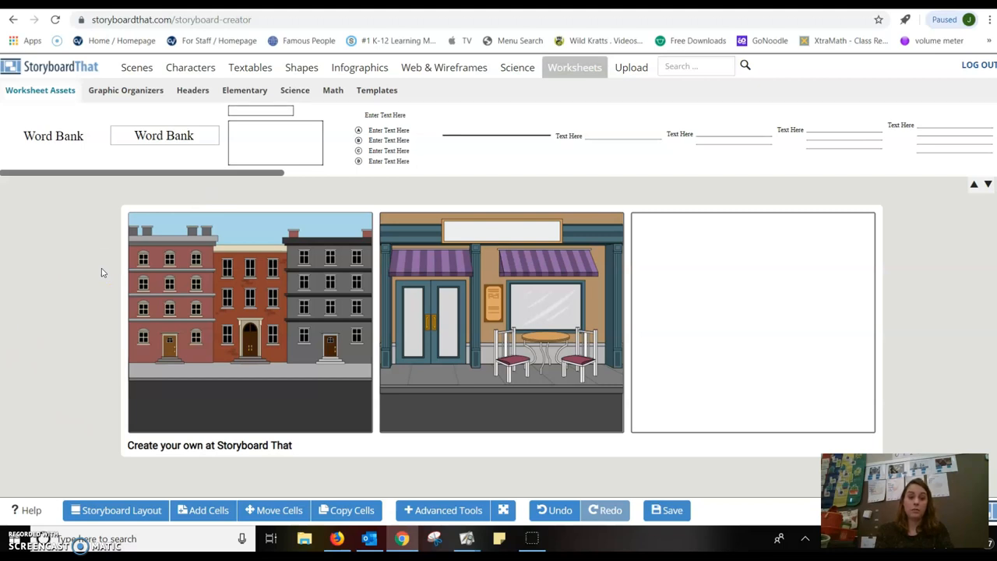
{"action": "mouse_move", "coordinate": [137, 212]}
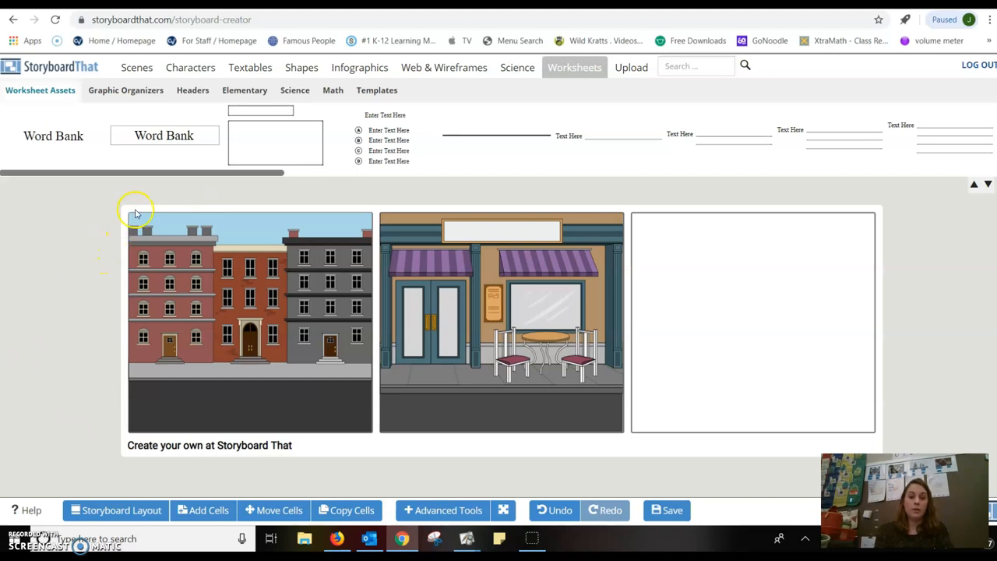